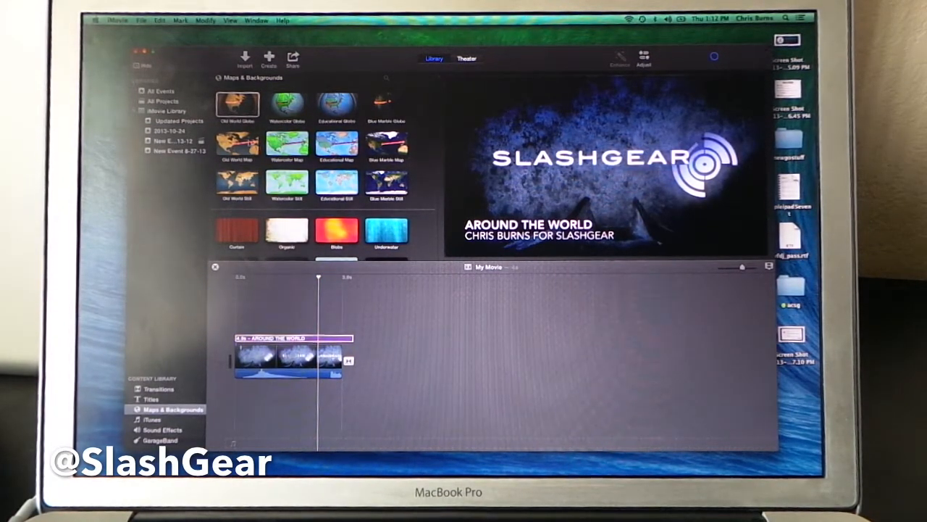
Select the Around the World title clip and preview a footsteps sound effect.
click(238, 104)
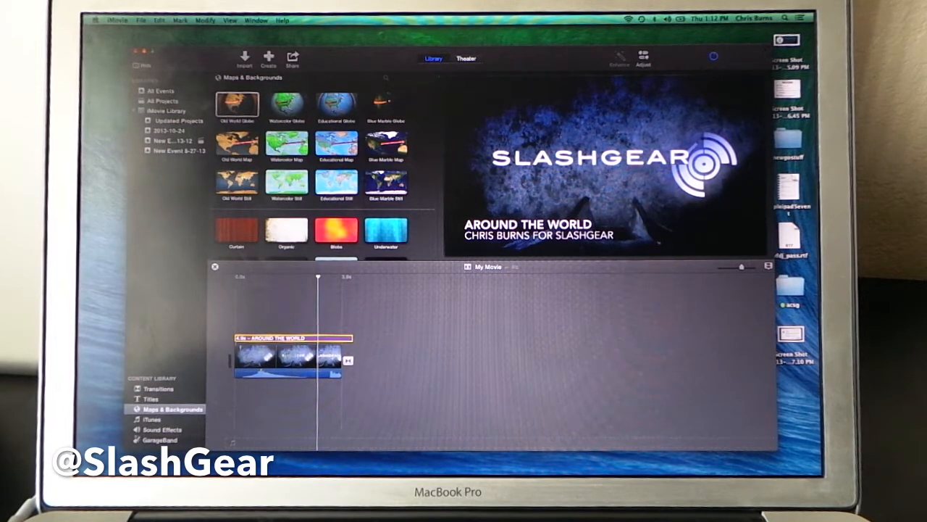
click(158, 441)
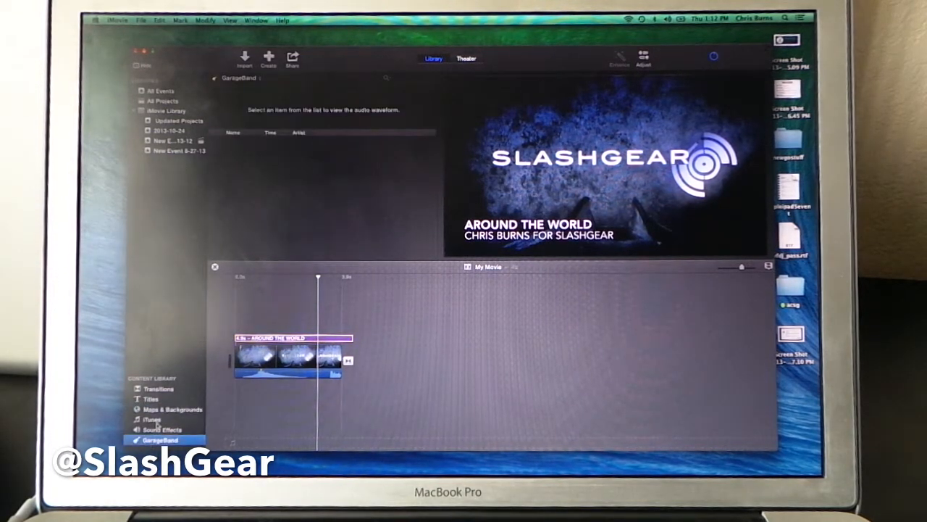
click(162, 429)
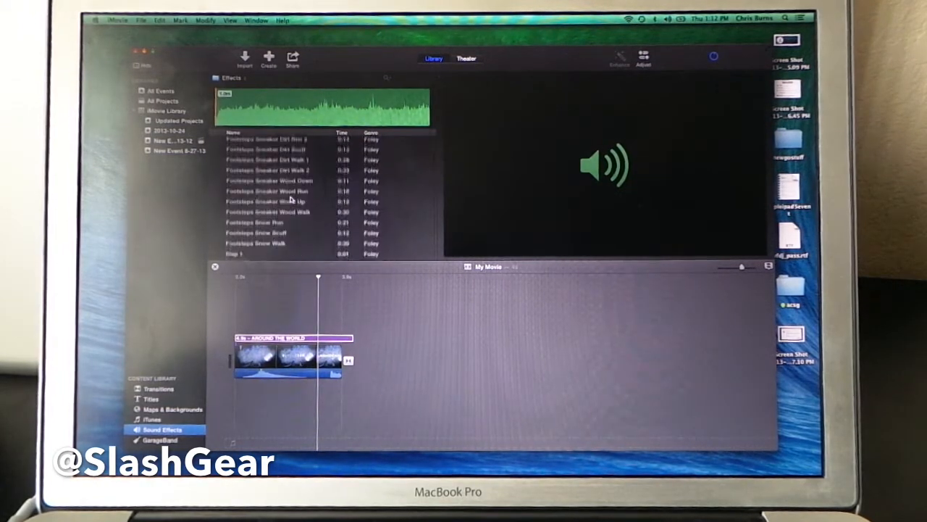
scroll(down, 3)
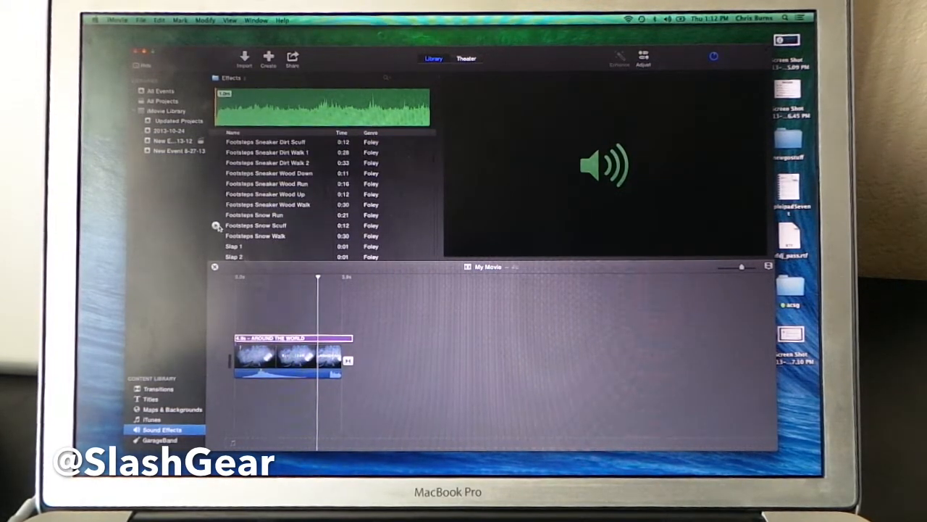
click(261, 226)
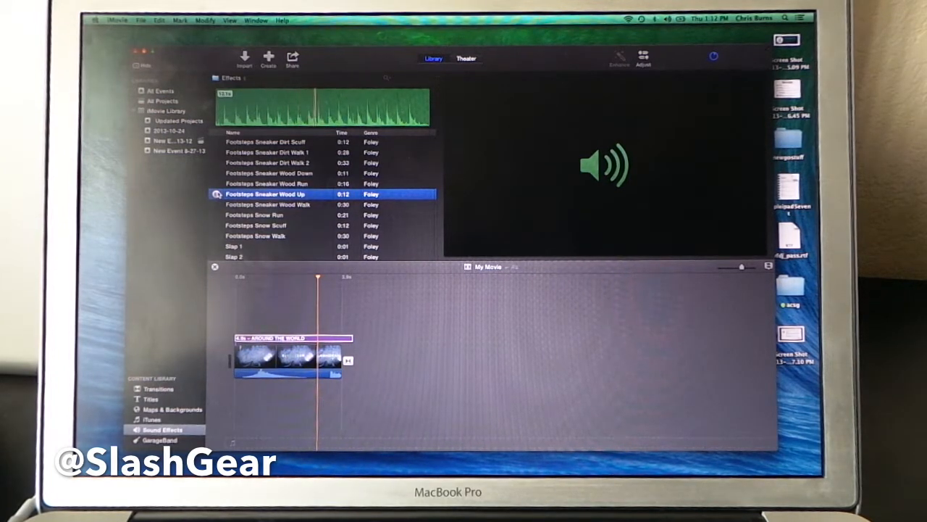
Preview the Drum n Bass C Super Shaker song from the iTunes library.
click(151, 418)
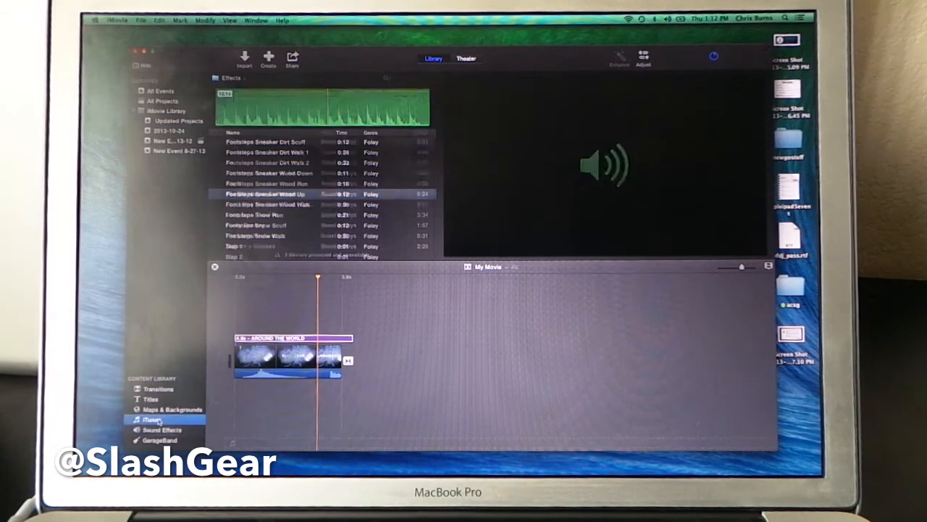
click(151, 419)
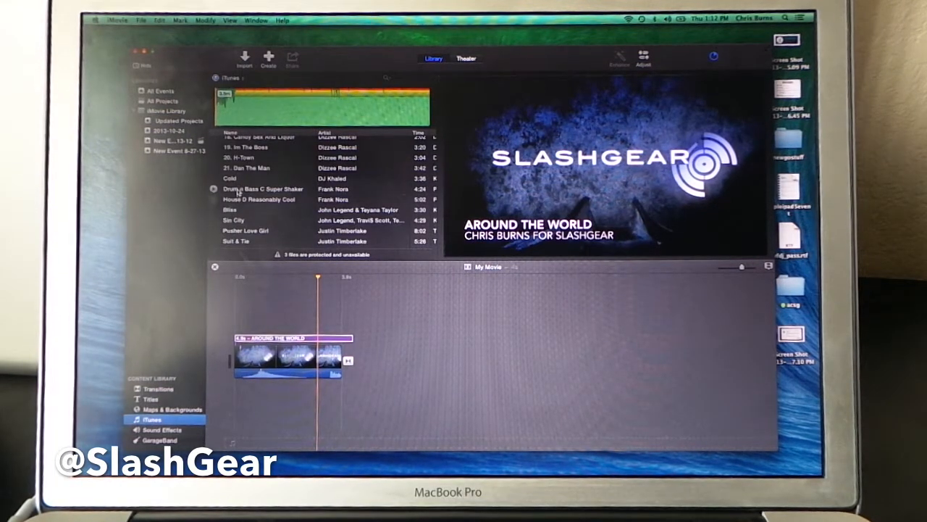
click(261, 188)
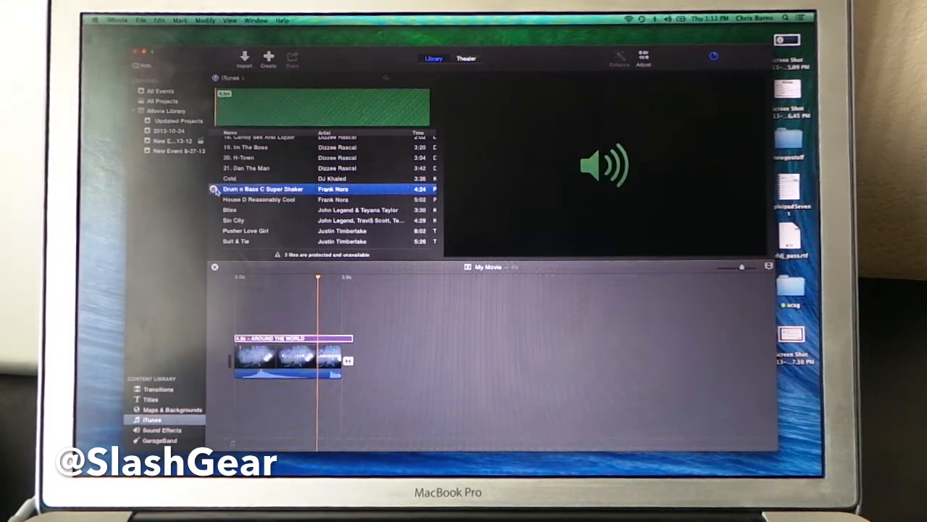
click(215, 188)
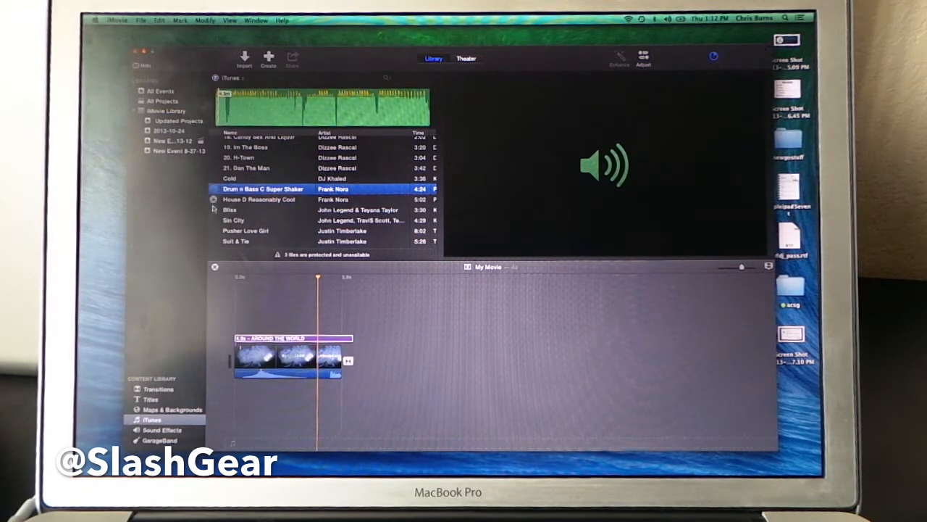
Add the Old World Globe map after the title clip and lengthen it in the timeline.
click(171, 408)
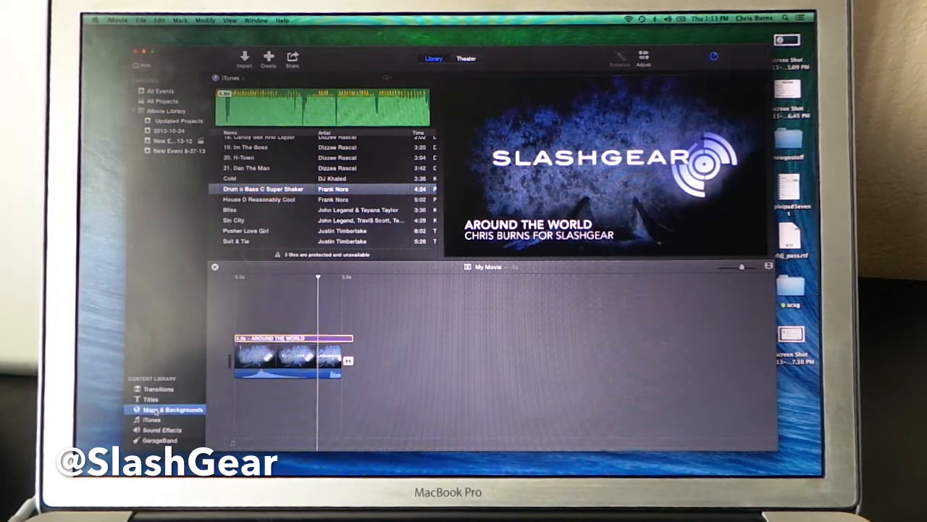
click(151, 400)
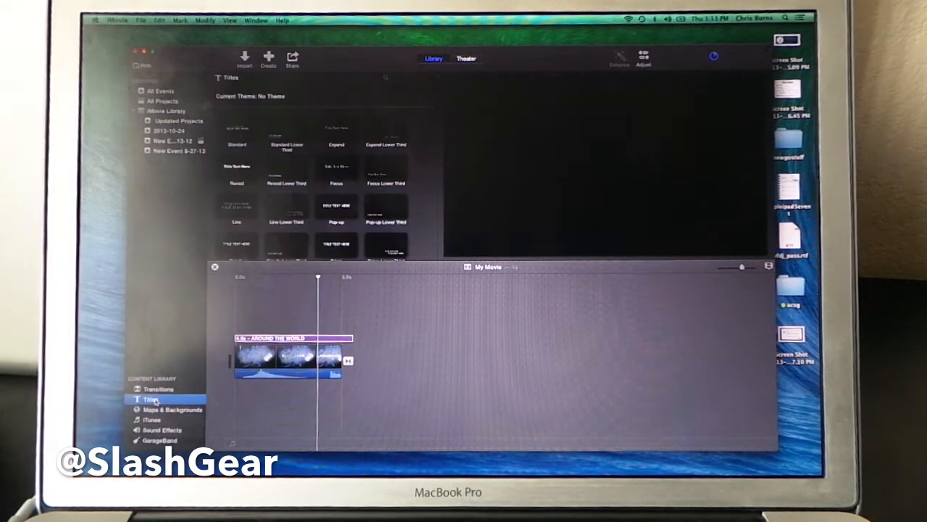
click(171, 409)
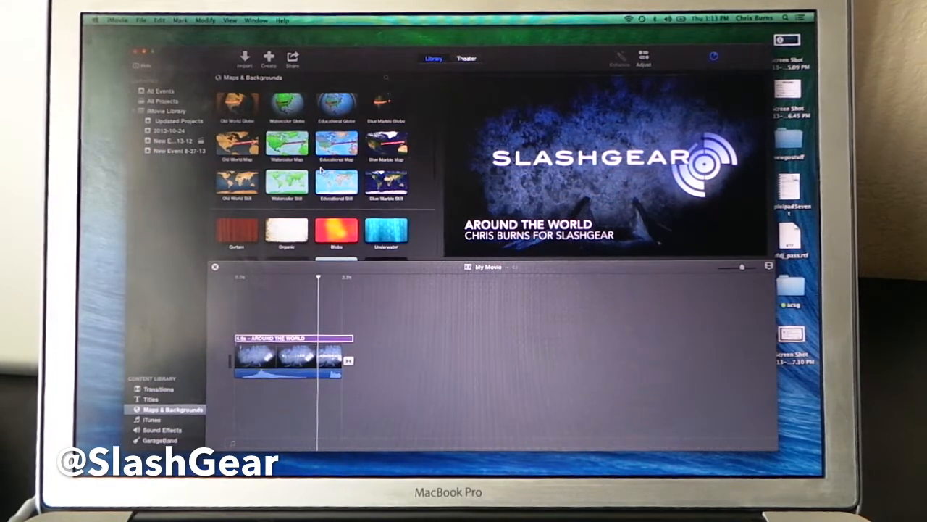
scroll(down, 3)
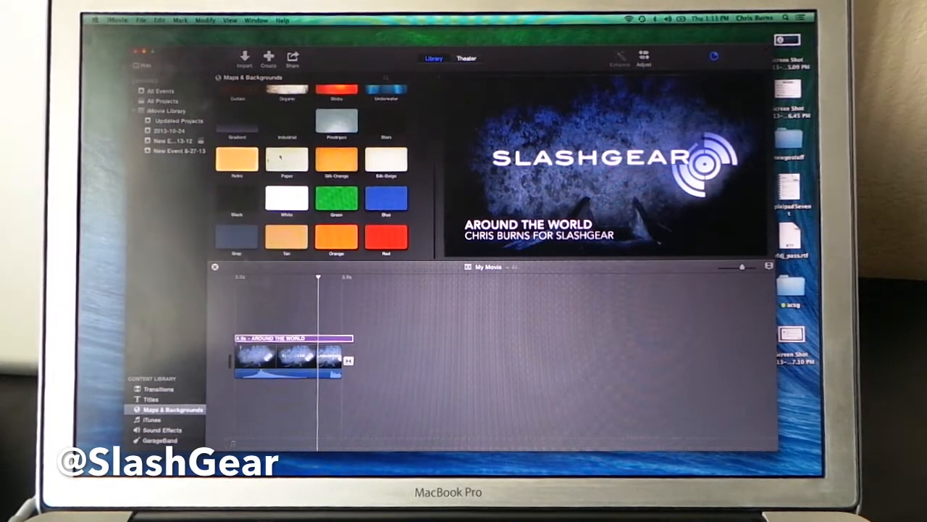
click(236, 107)
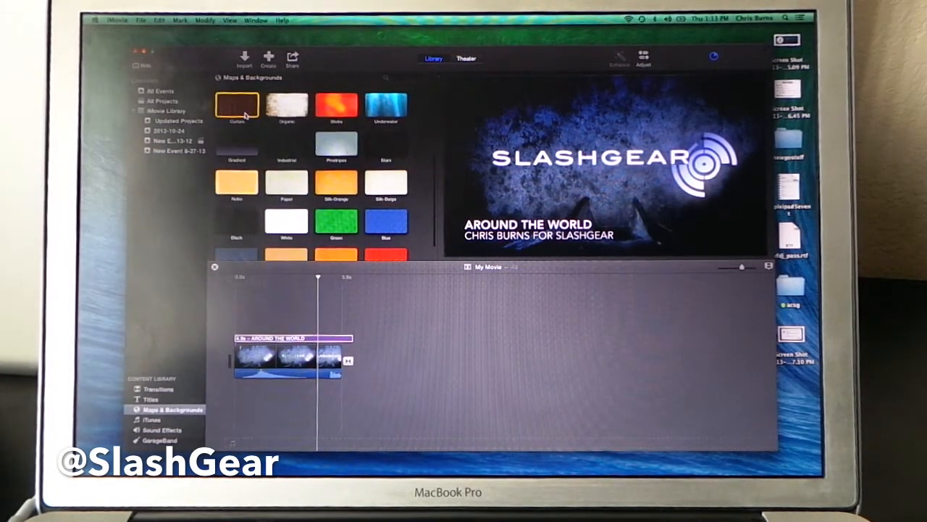
scroll(up, 3)
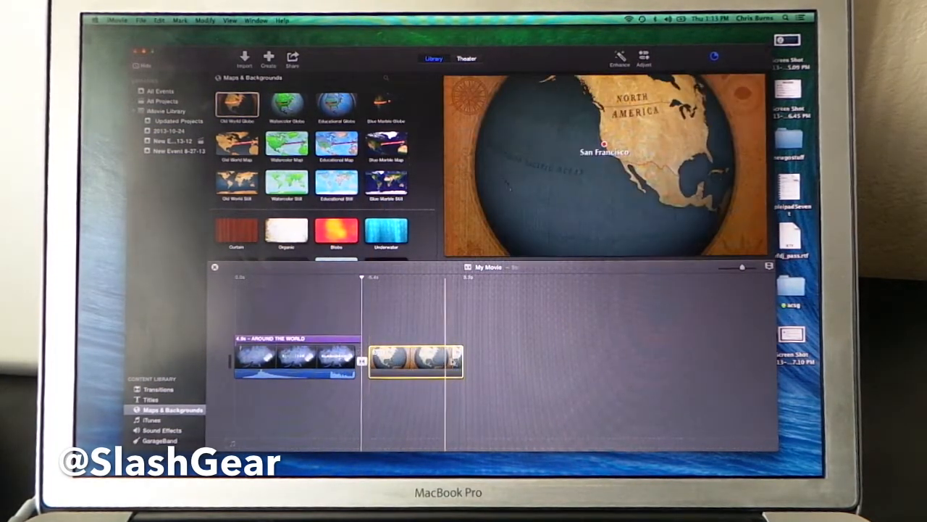
drag(461, 362, 549, 365)
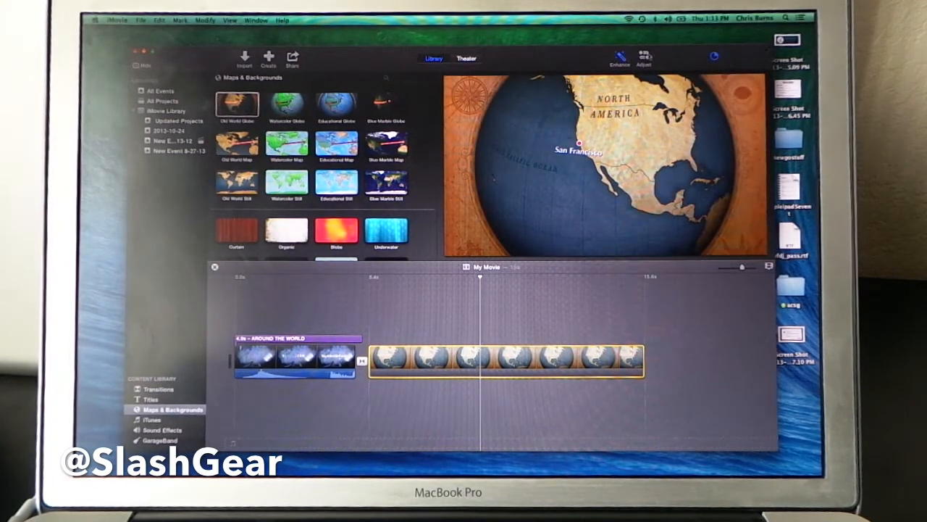
Show the globe clip's Route and Style settings above the viewer.
click(644, 57)
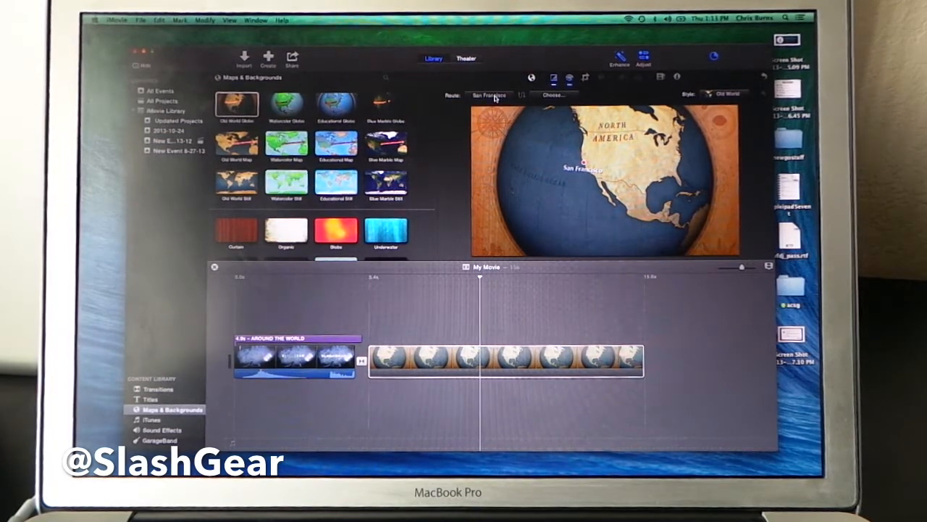
Route the globe from Tunisia to St. Louis, Senegal, in the Educational map style.
click(488, 96)
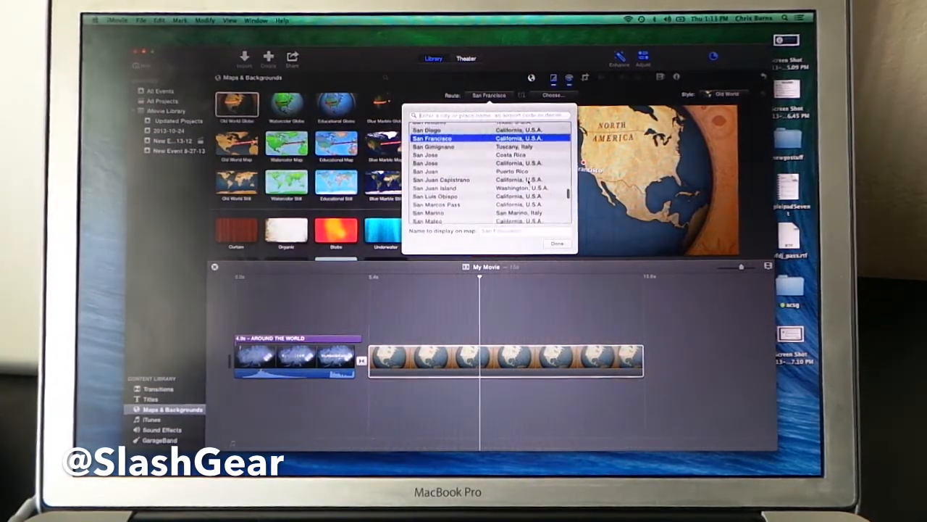
scroll(down, 3)
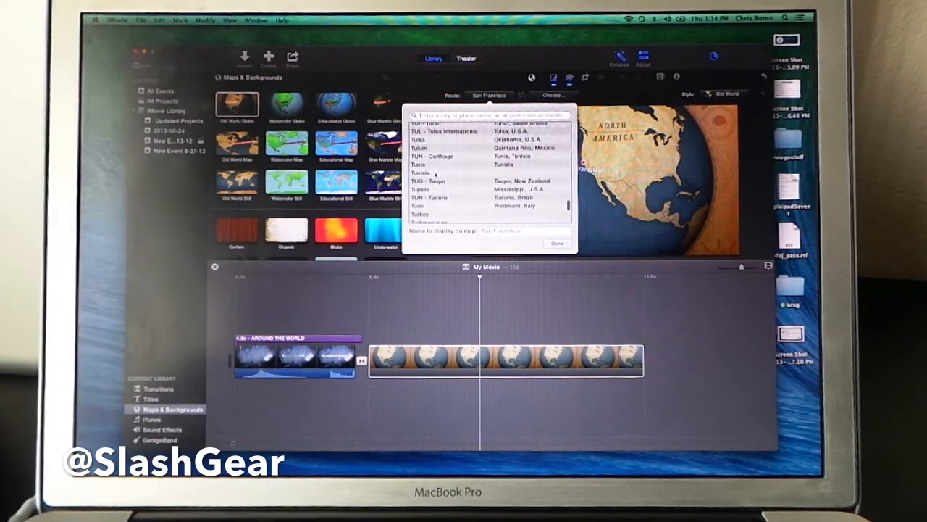
click(419, 162)
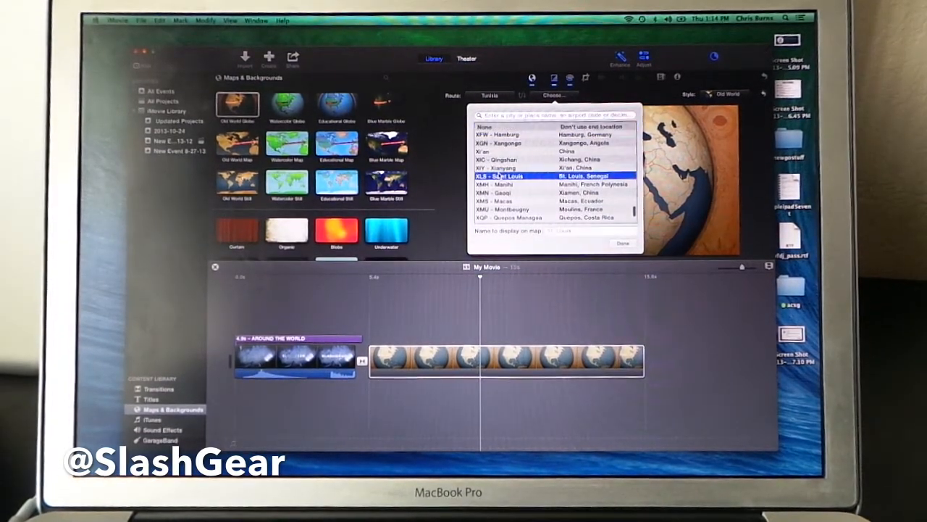
click(623, 244)
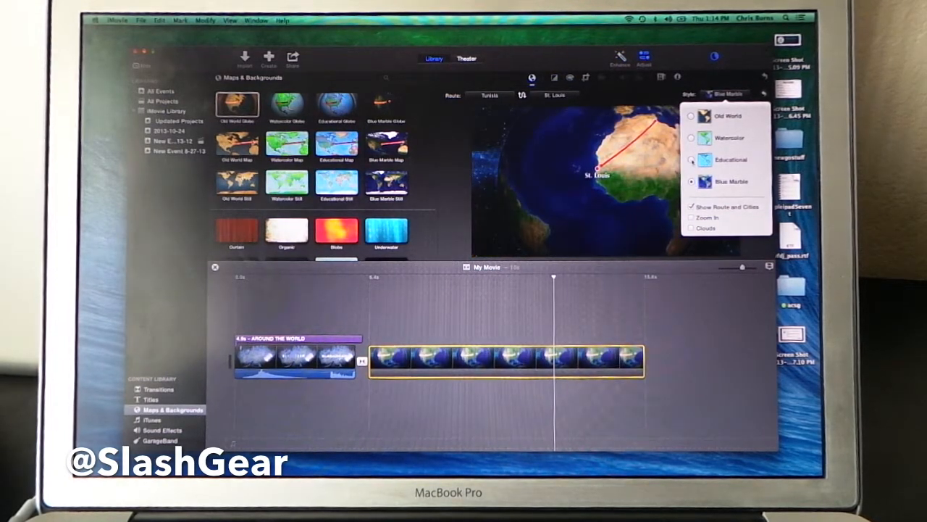
click(691, 159)
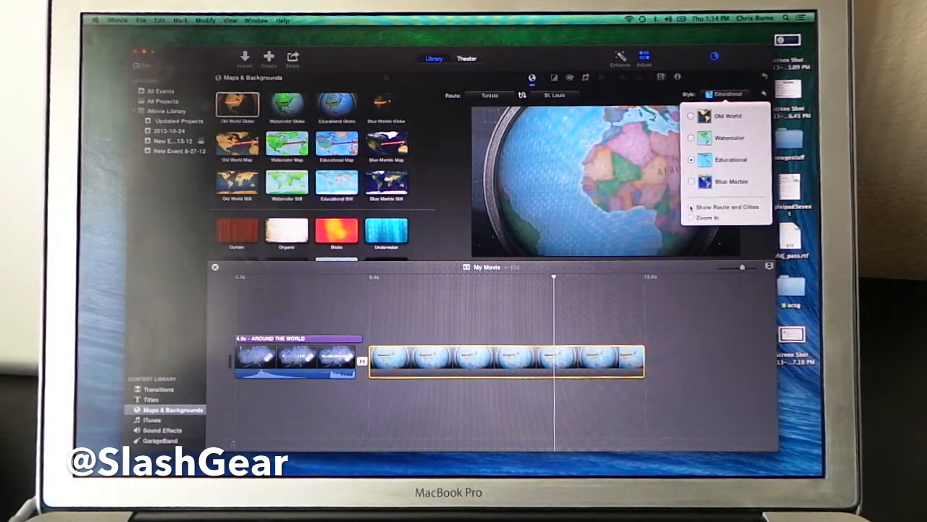